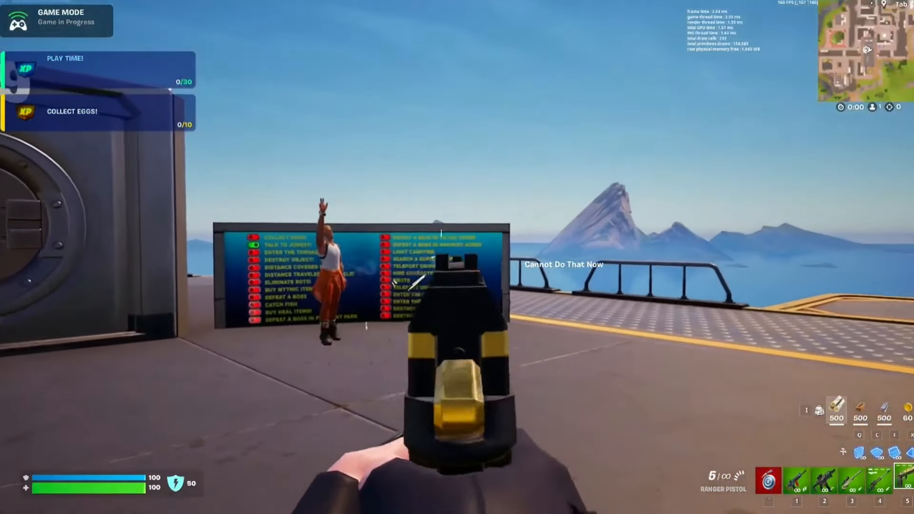
{"action": "key", "text": "r"}
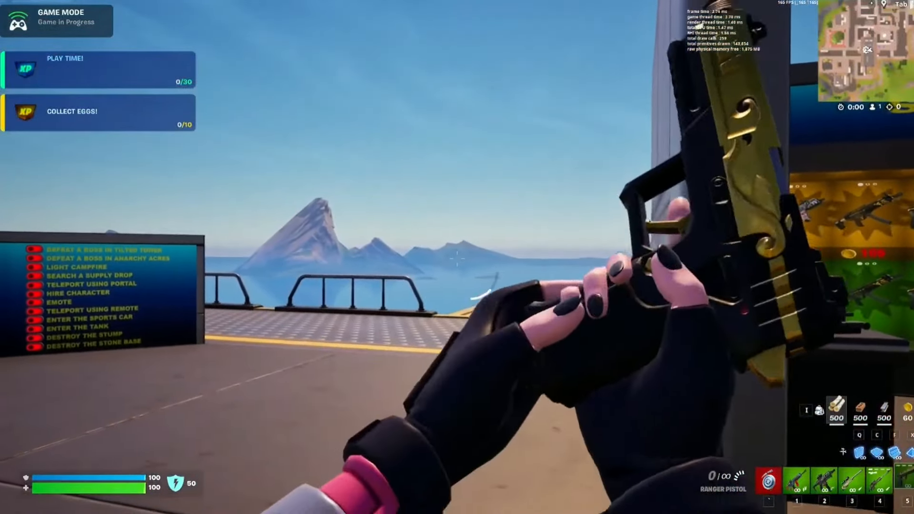